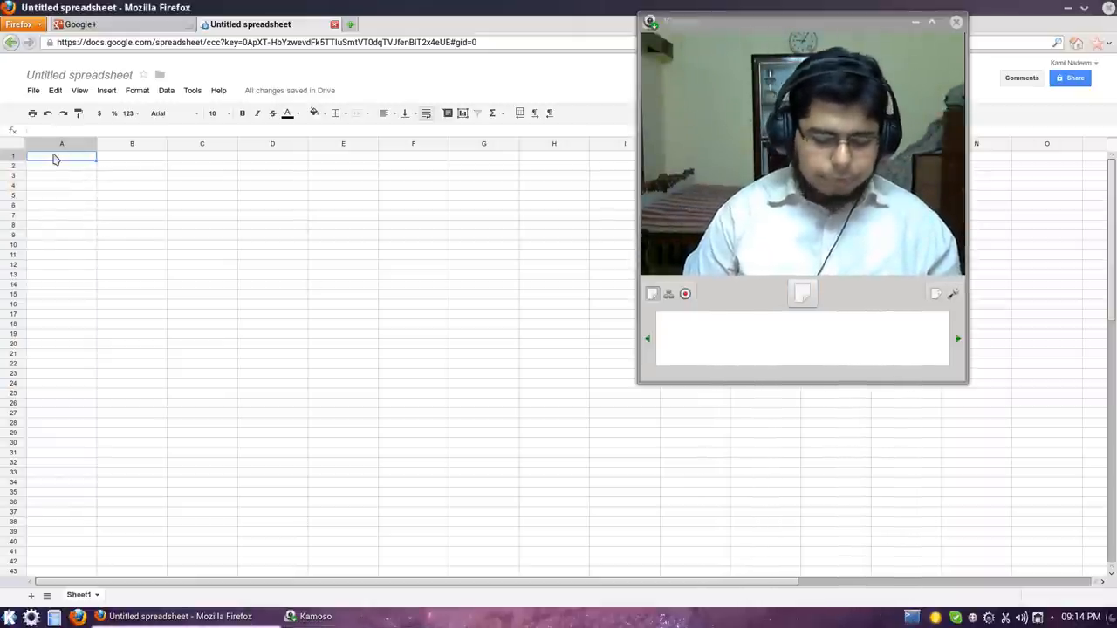
- Enter Ubuntu in A1 and smart-fill related OS names (linux, windows, android, debian) down column A
type("Ubuntu")
left_click(63, 205)
type("debian")
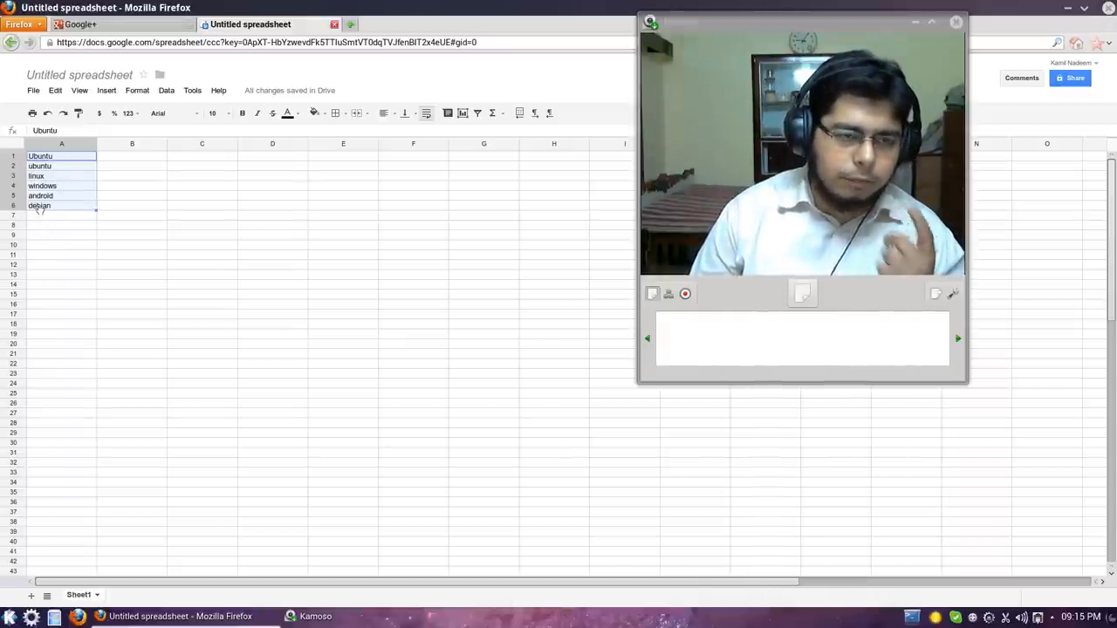
left_click(133, 155)
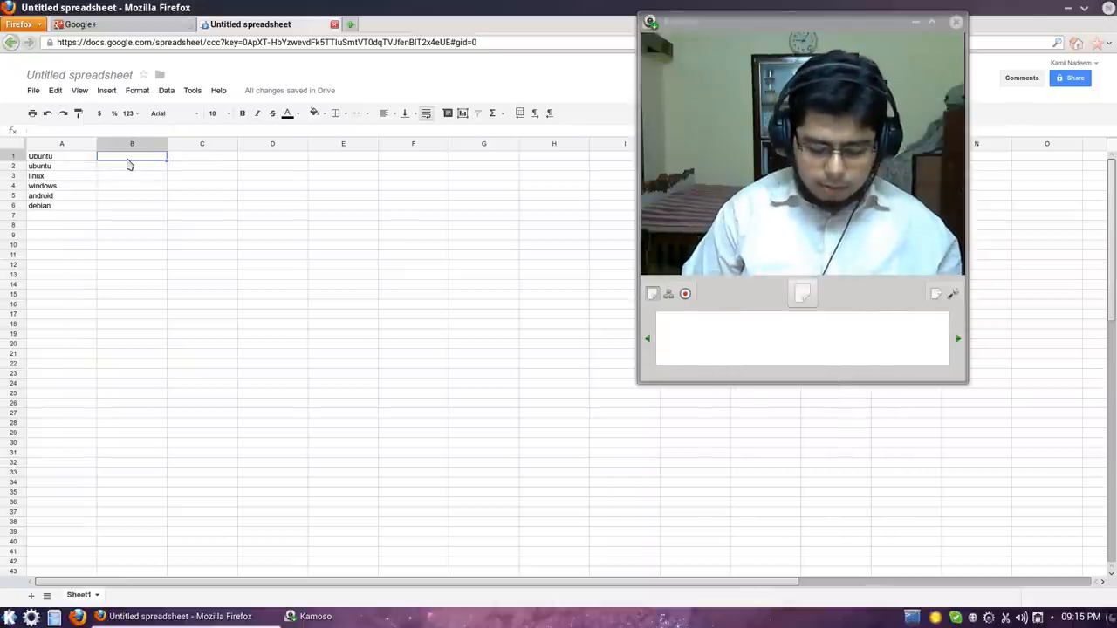
- Enter India in B1 and smart-fill country names from china down to england and uk
type("India")
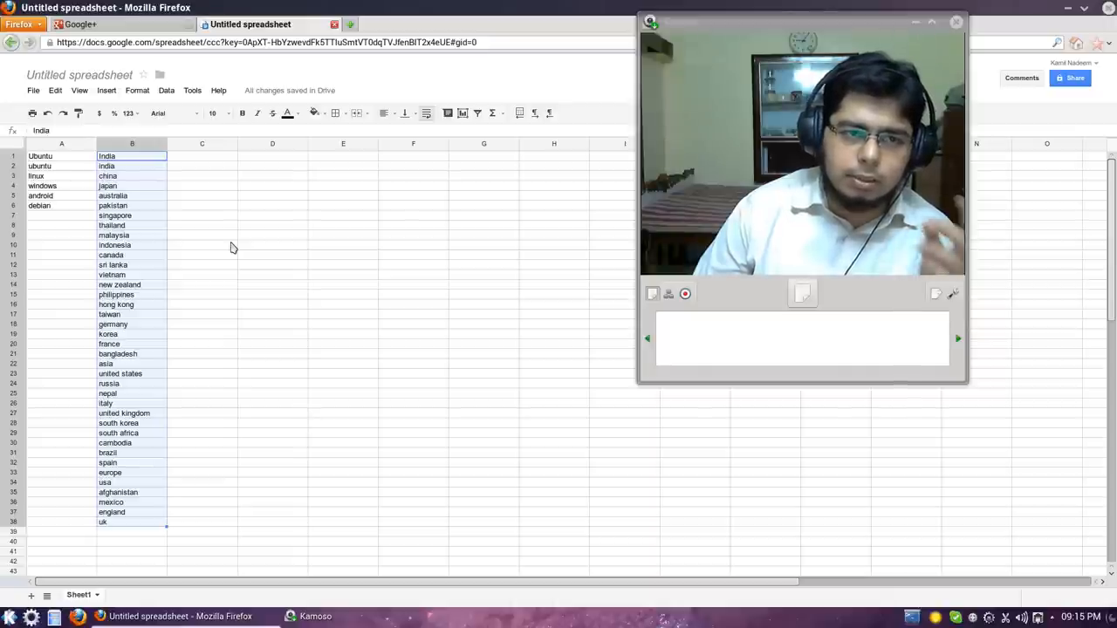
mouse_move(217, 167)
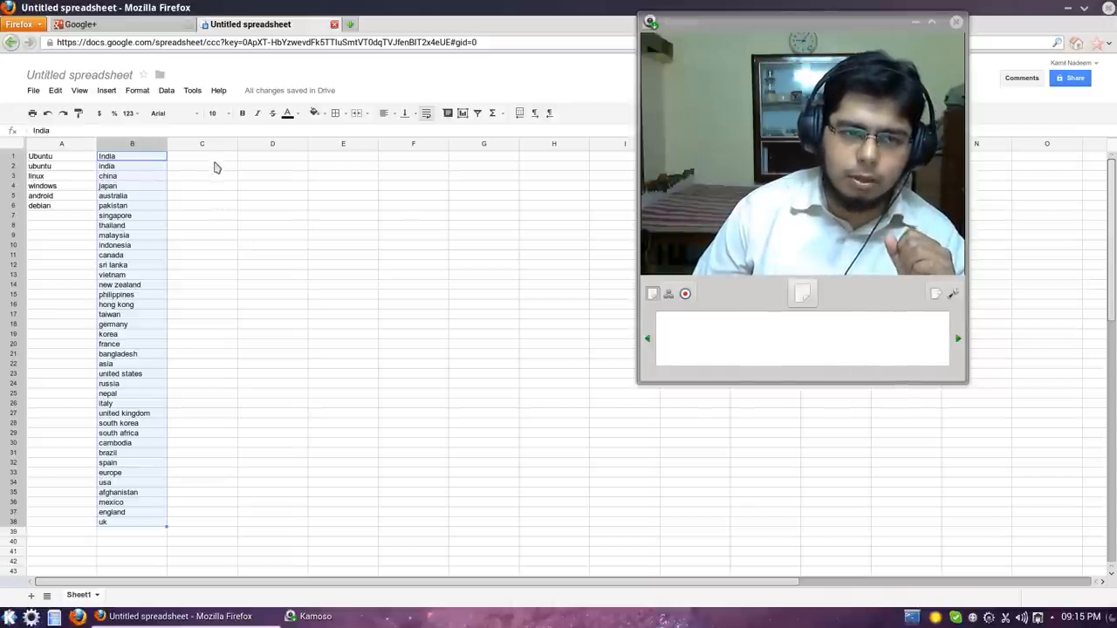
left_click(202, 155)
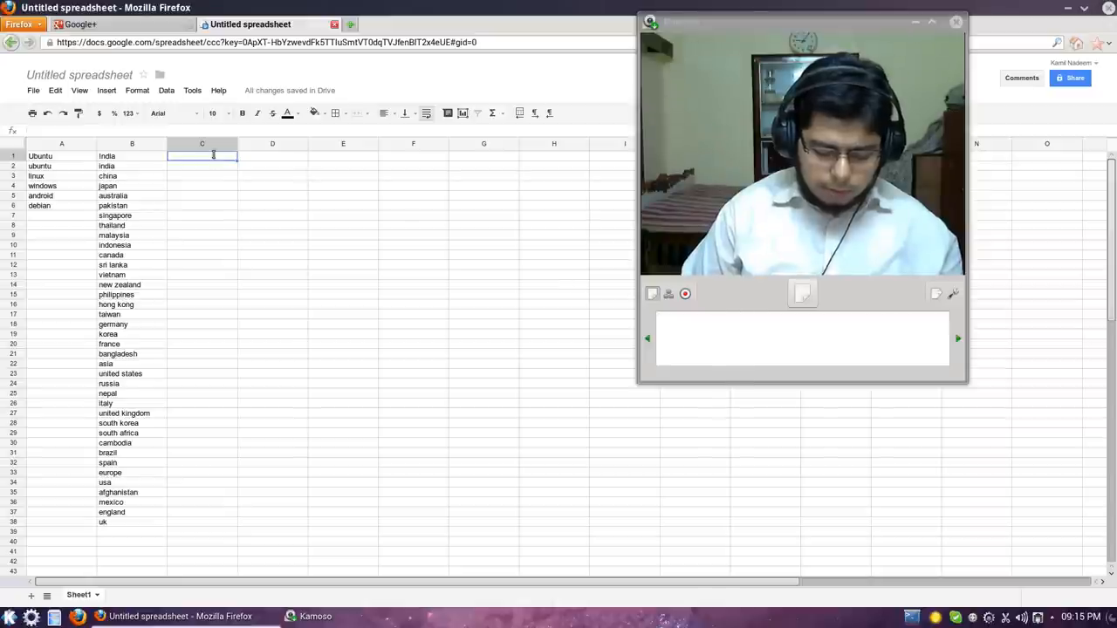
- Enter Android in C1 via autocomplete and smart-fill mobile platforms like iphone, blackberry, symbian, ipod
type("Android")
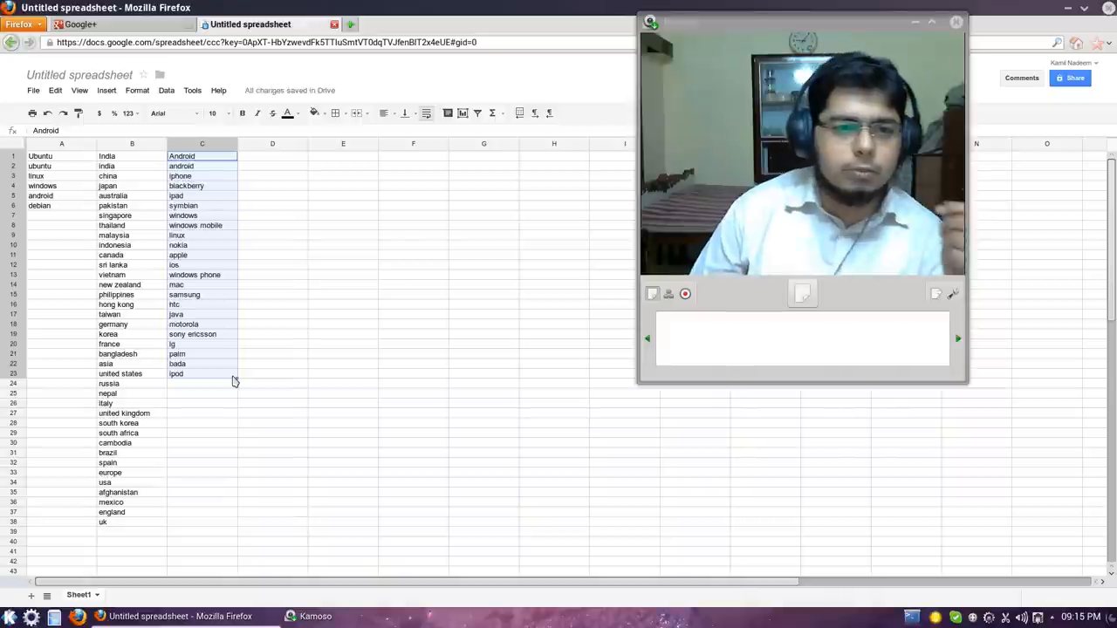
mouse_move(188, 317)
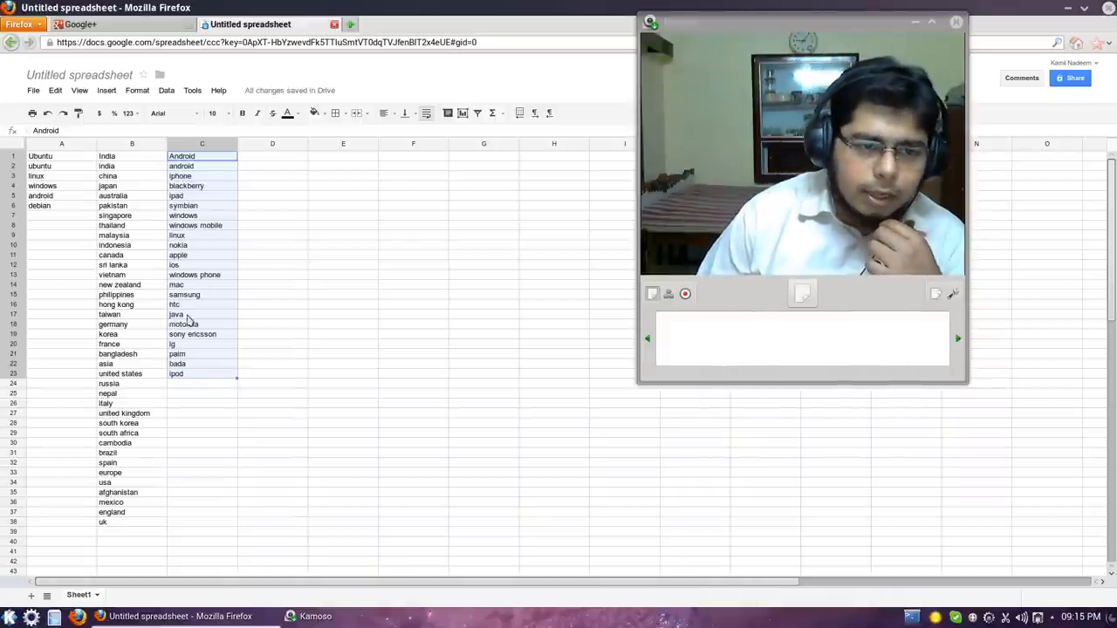